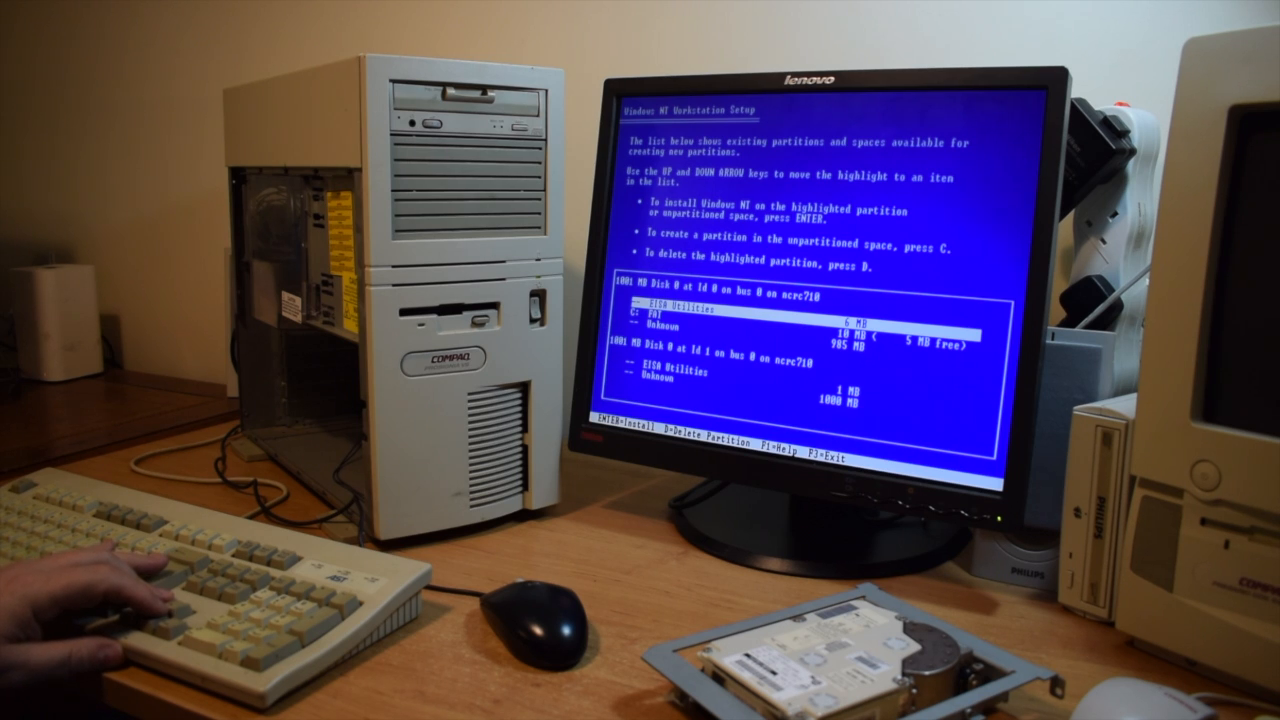
Step: Delete the 985 MB unknown partition and the 10 MB FAT partition, confirming each deletion
key(down)
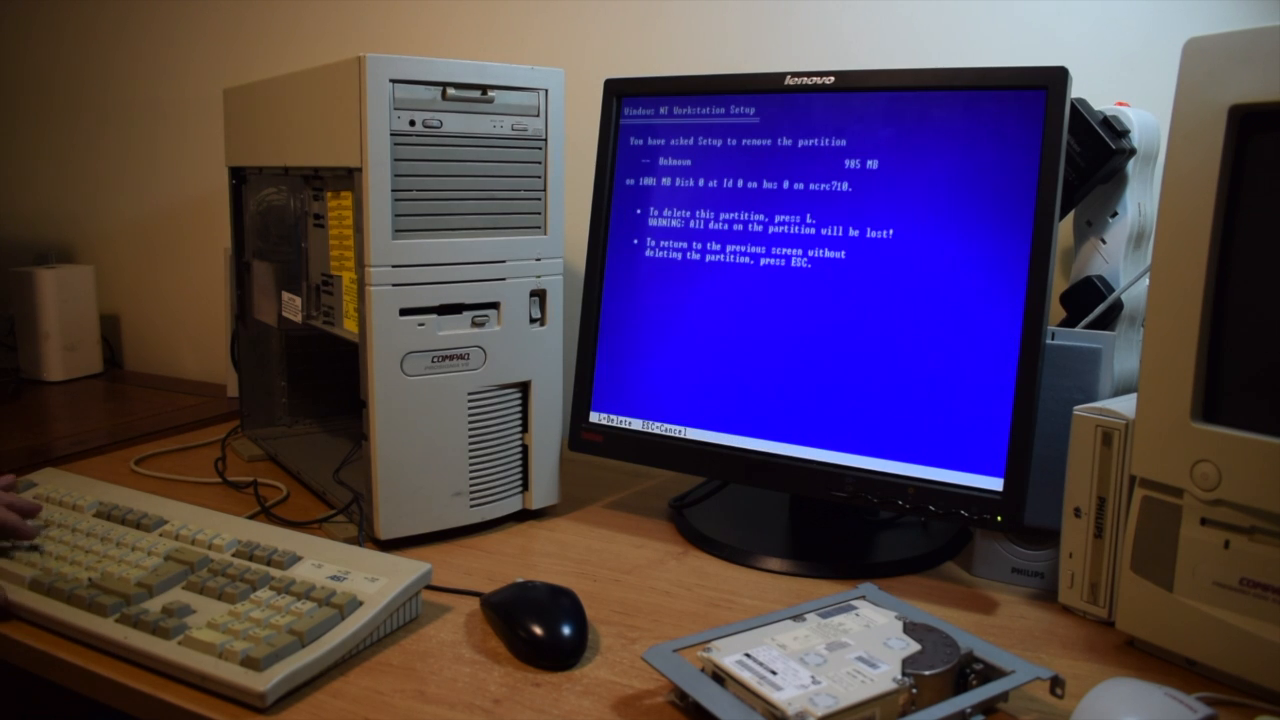
key(l)
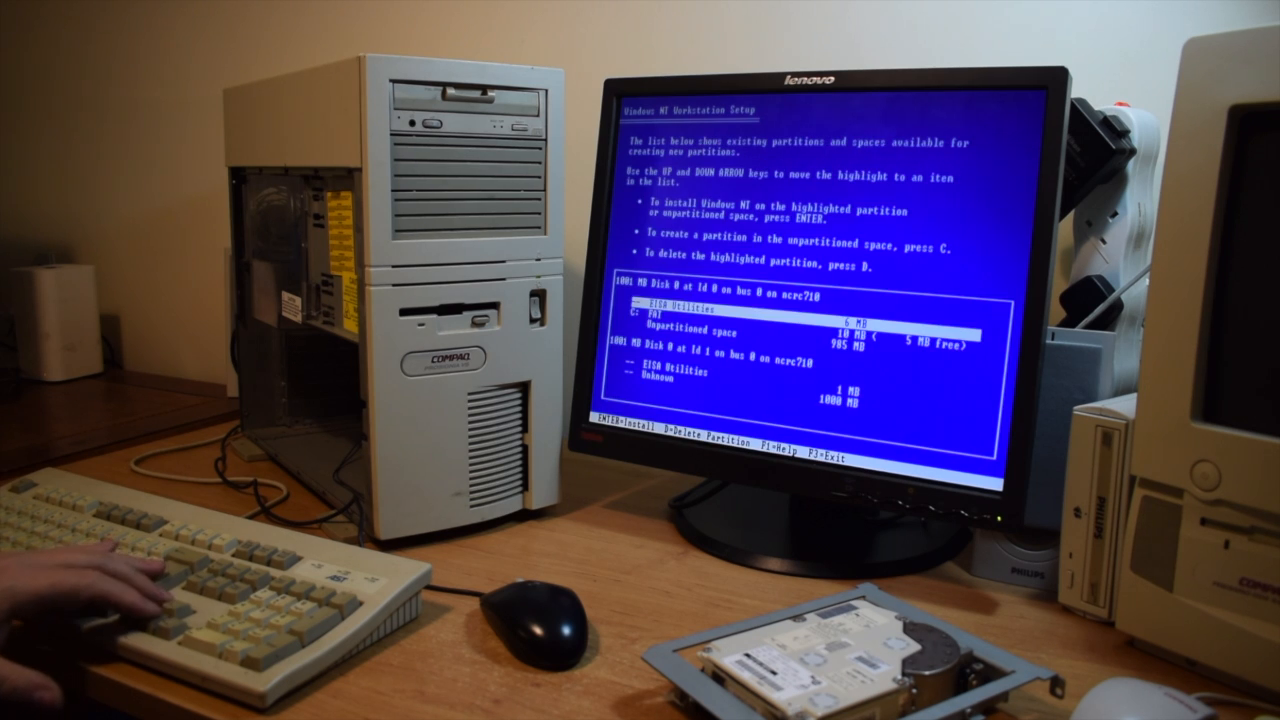
key(Down)
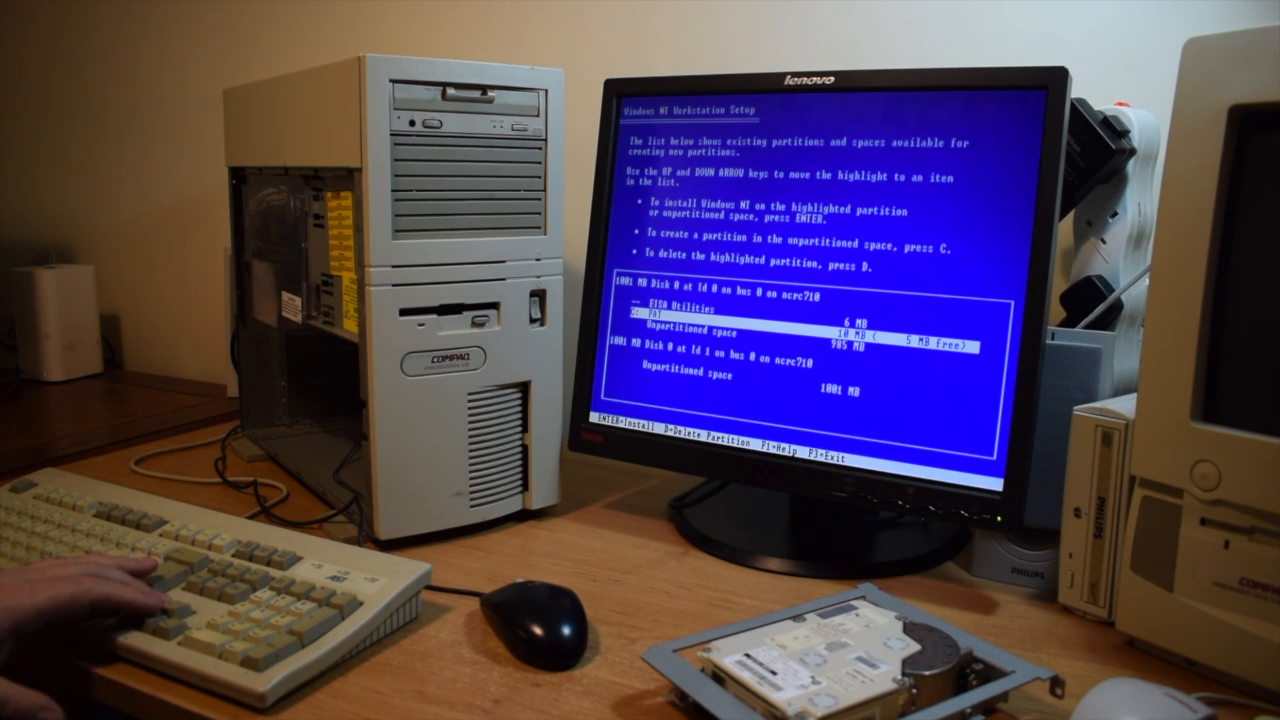
key(d)
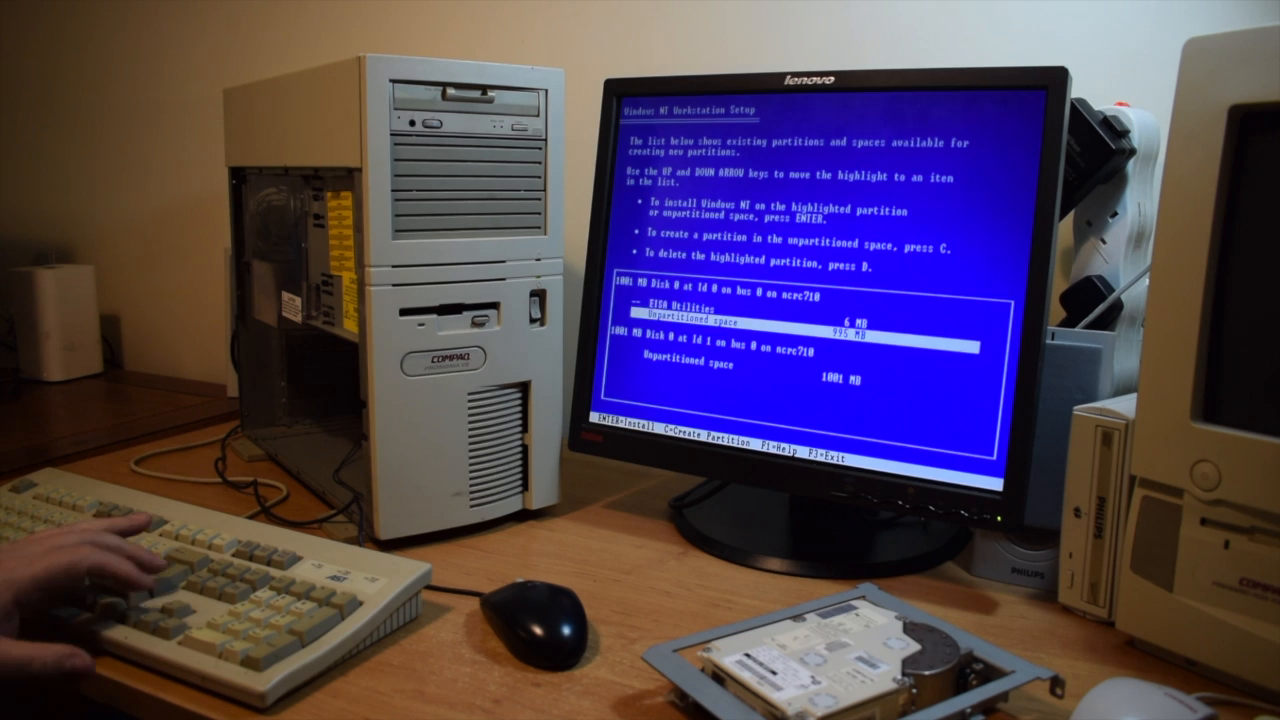